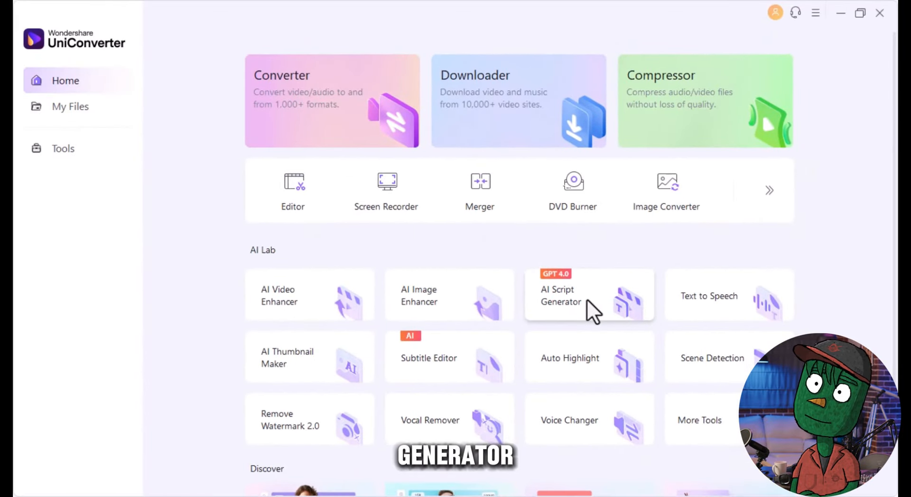
# Start an AI script with the topic: a 60-second "Fun Facts About the Ocean" video script with a strong hook
pyautogui.click(589, 295)
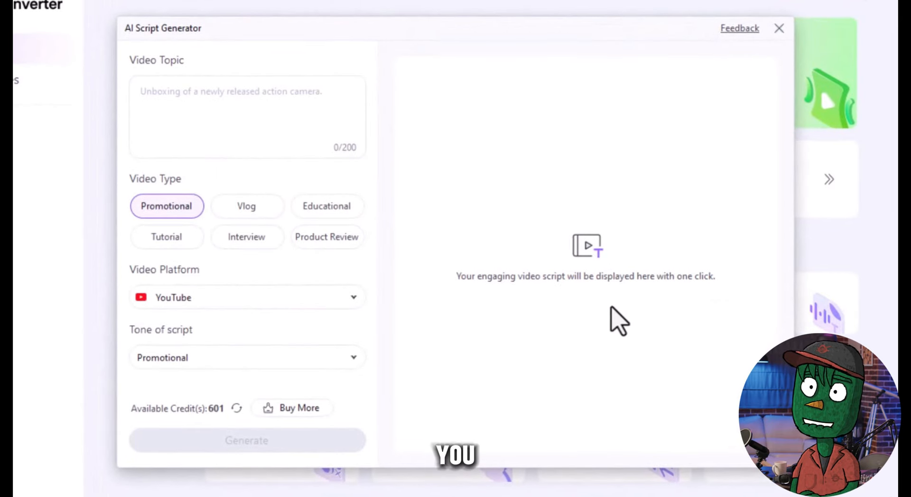
pyautogui.write('Create a 60-second video script titled "Fun Facts About the Ocean." Ensure the script is engaging with a strong hook to captivate viewers.')
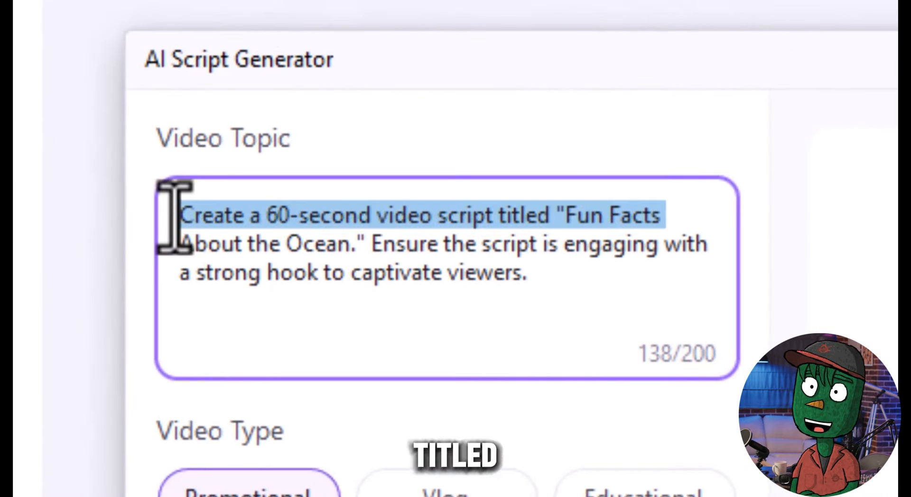
pyautogui.click(444, 273)
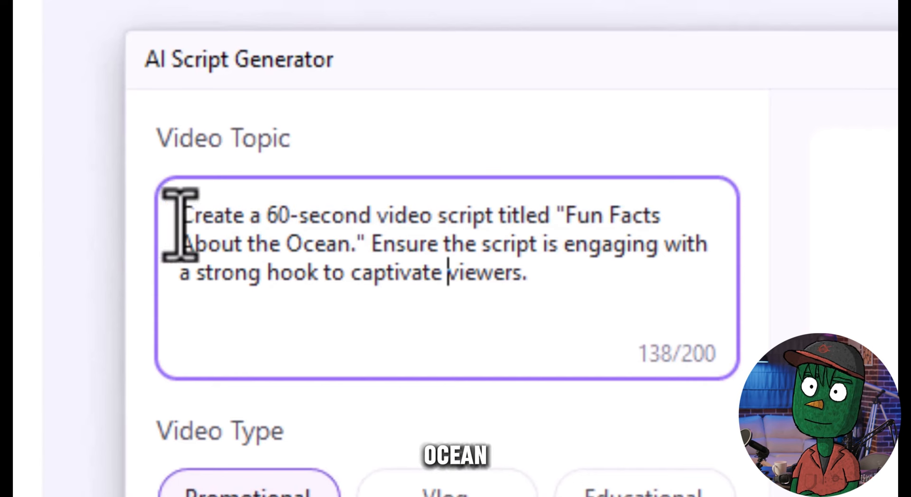
pyautogui.moveTo(185, 215); pyautogui.dragTo(660, 215)
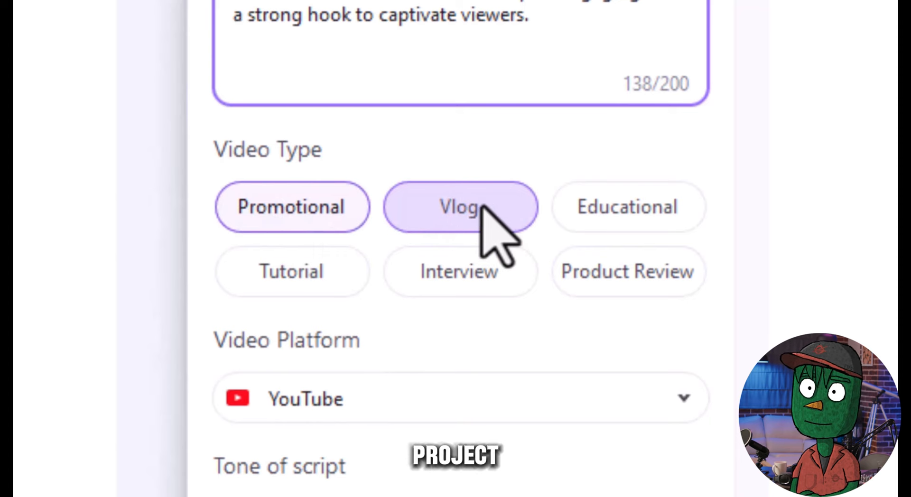
# Configure the script as a Vlog for YouTube with a Friendly tone
pyautogui.click(460, 207)
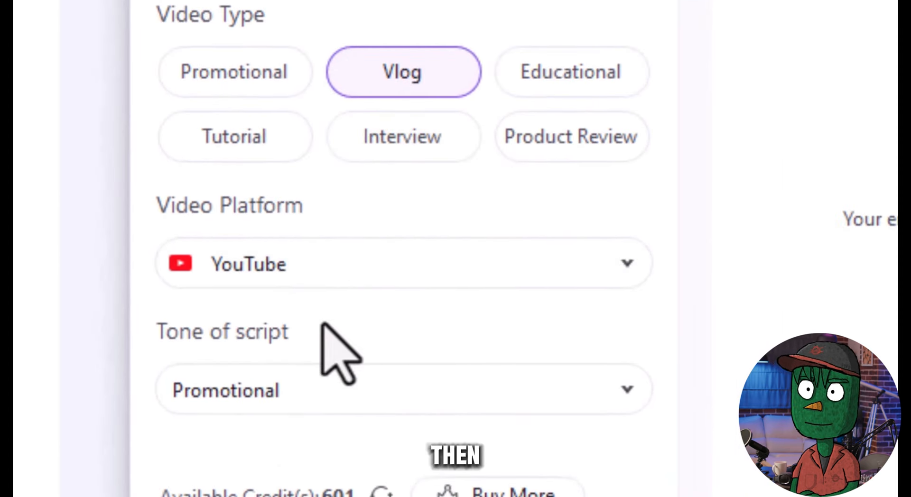
pyautogui.click(404, 264)
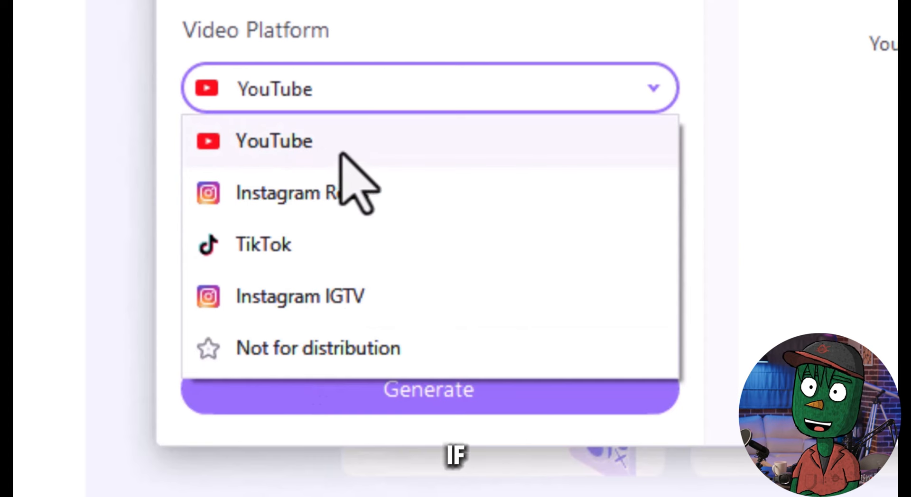
pyautogui.moveTo(332, 169)
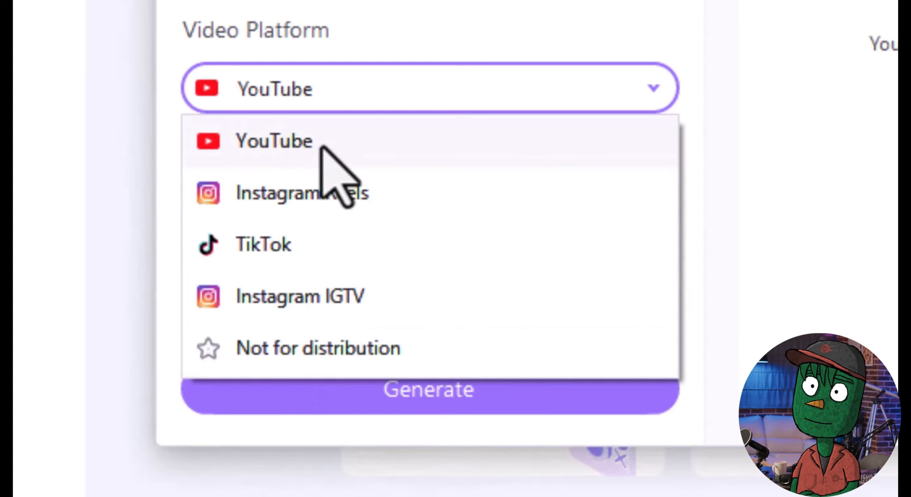
pyautogui.click(274, 140)
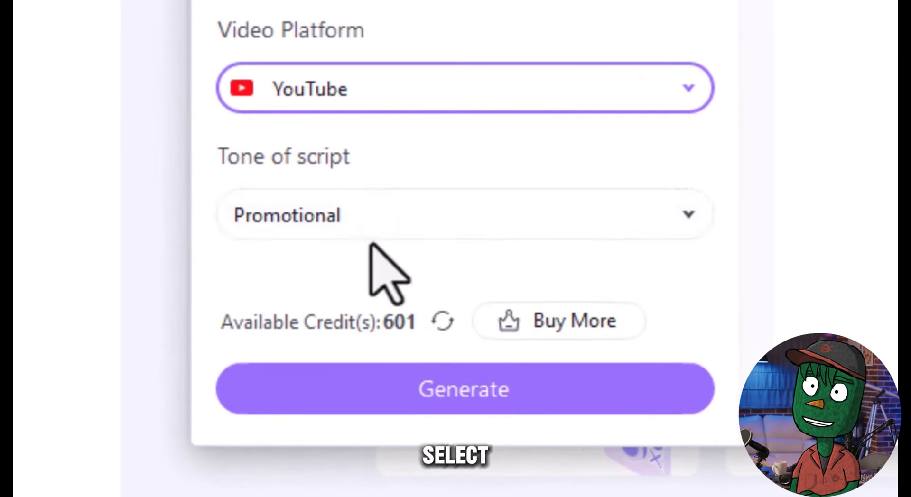
pyautogui.click(464, 215)
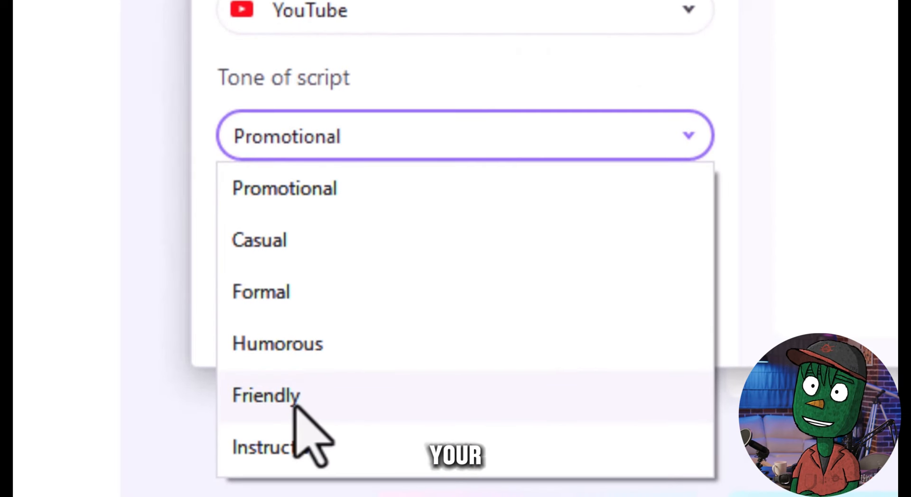
pyautogui.click(266, 395)
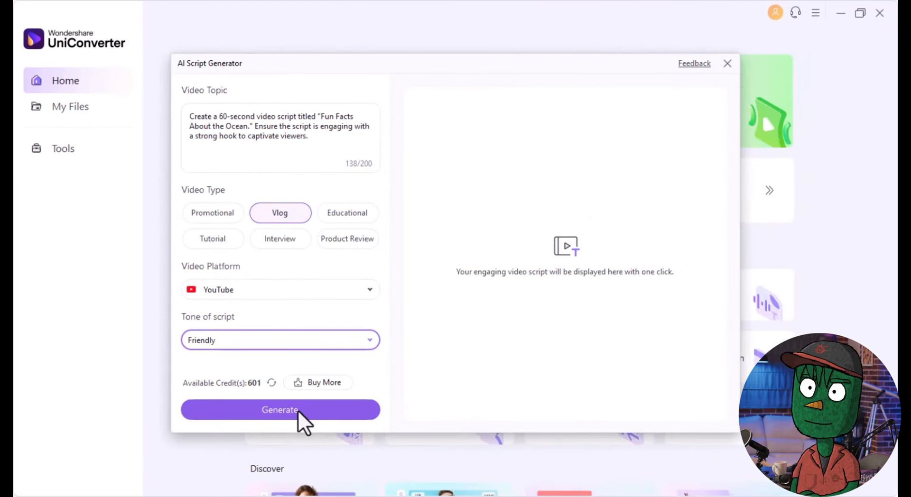
# Generate the ocean facts script, review it, and copy the generated text
pyautogui.click(280, 411)
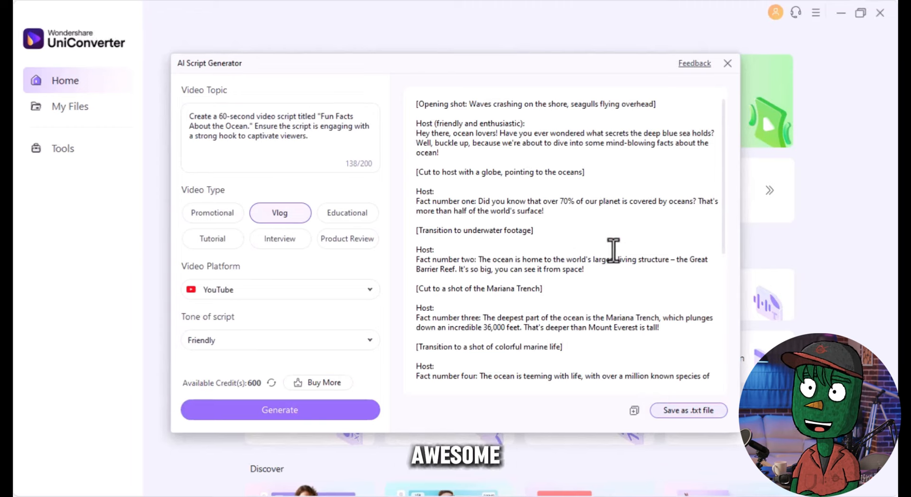
pyautogui.scroll(-3)
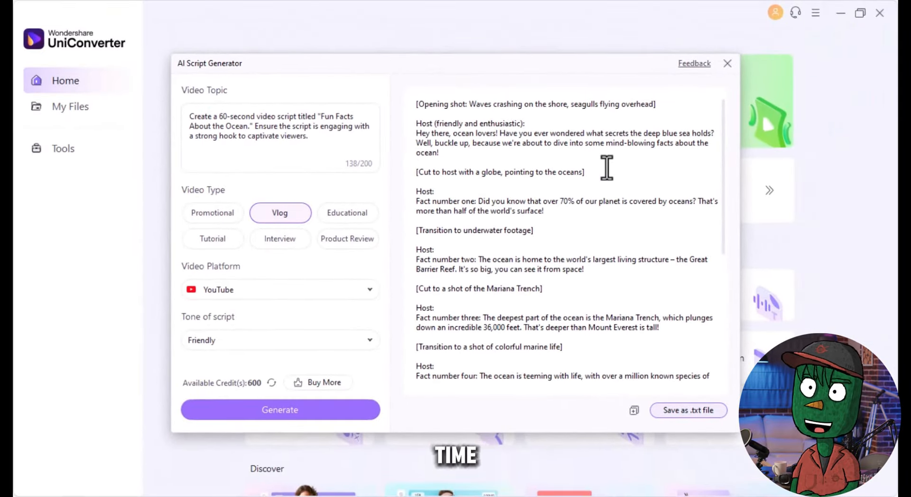
pyautogui.moveTo(594, 275)
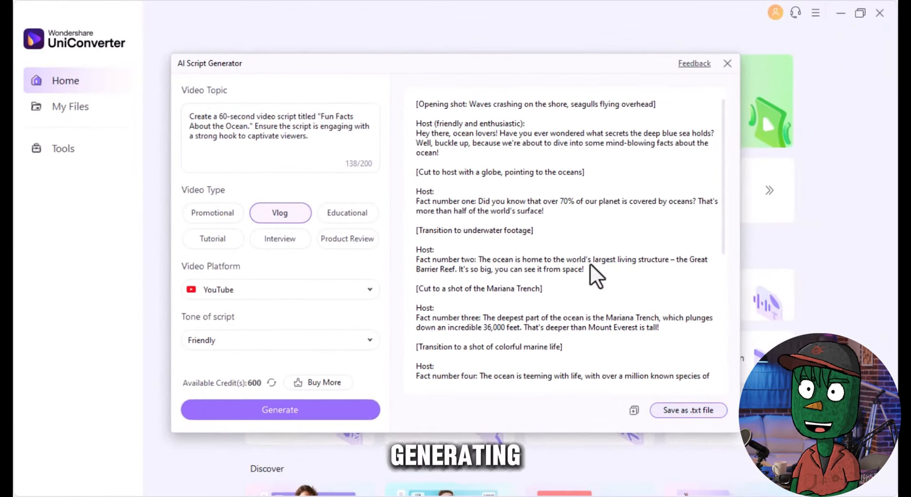
pyautogui.moveTo(656, 454)
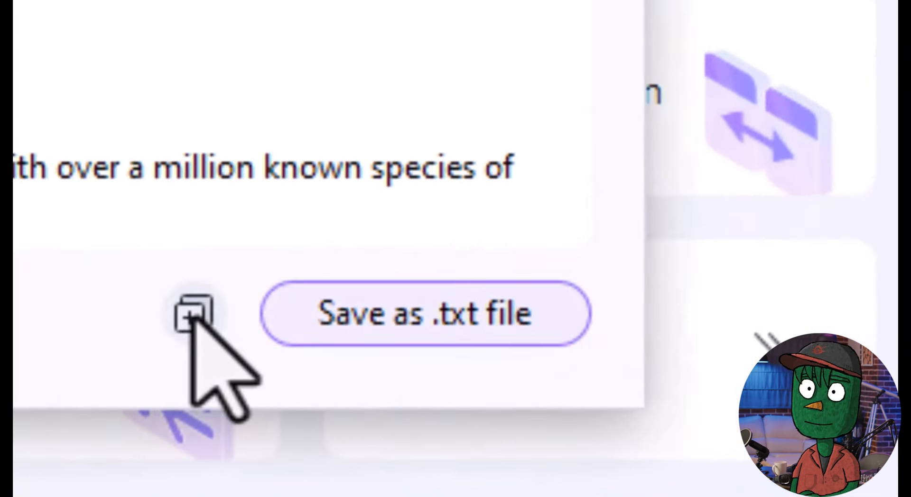
pyautogui.click(194, 312)
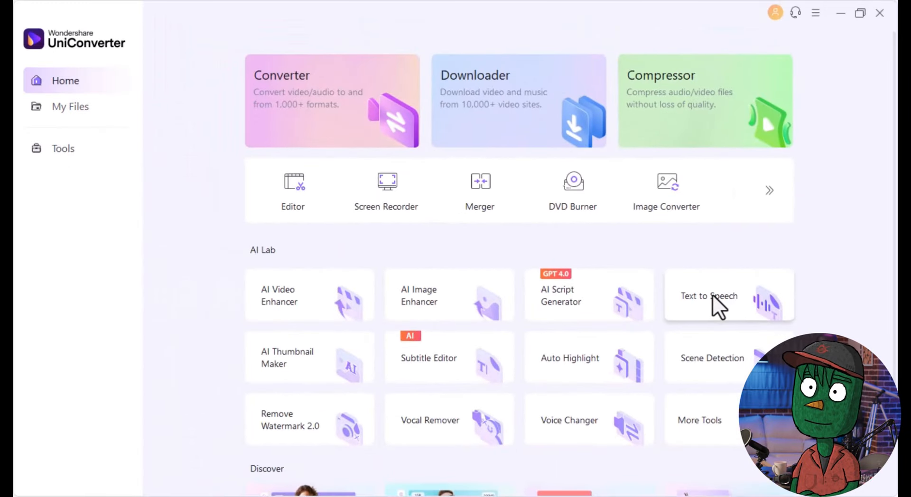
# In Text to Speech, generate an Authoritative narrative voiceover from the pasted ocean facts script
pyautogui.click(709, 297)
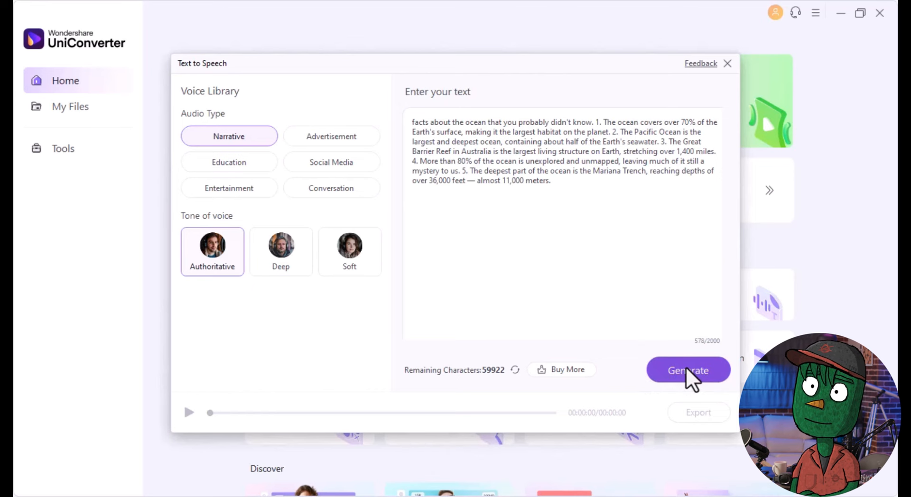
pyautogui.click(688, 370)
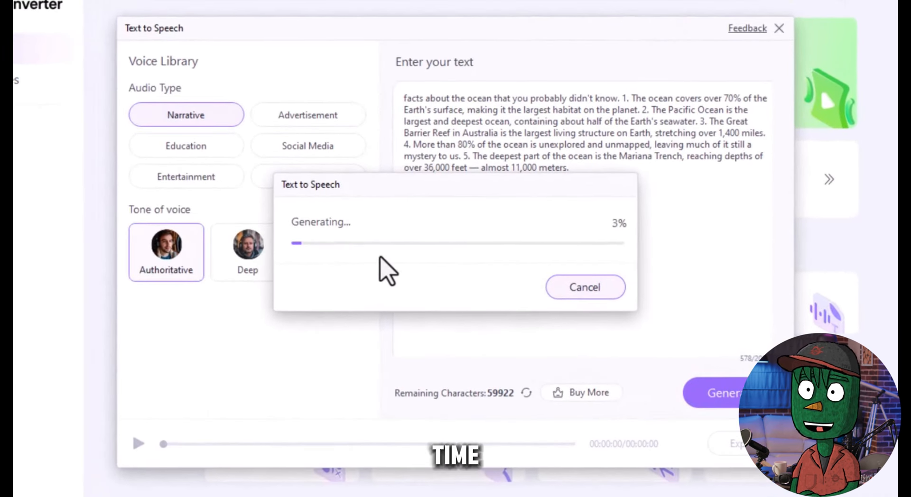
pyautogui.moveTo(611, 273)
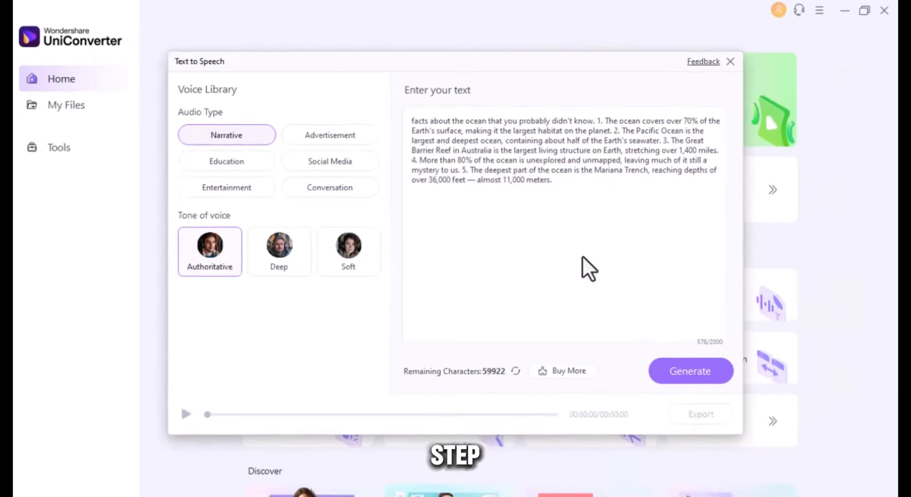
pyautogui.click(690, 372)
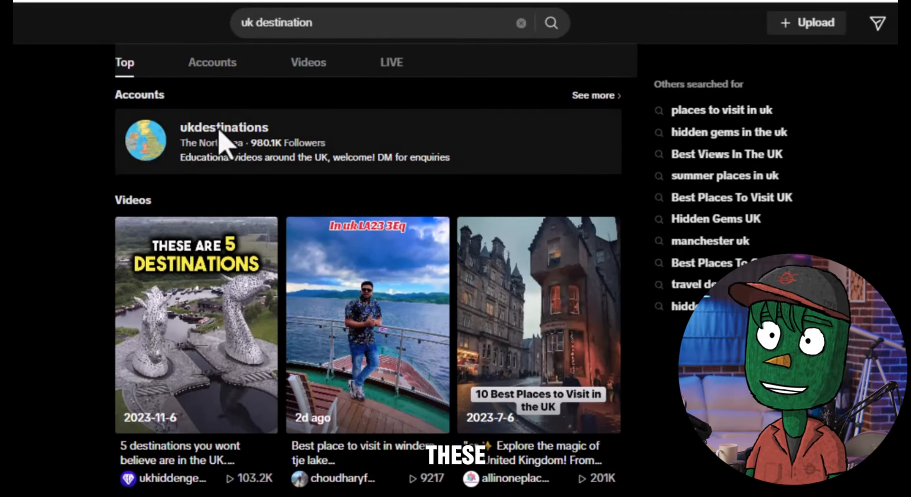
# Open the ukdestinations TikTok profile from the search results and browse its videos
pyautogui.click(224, 127)
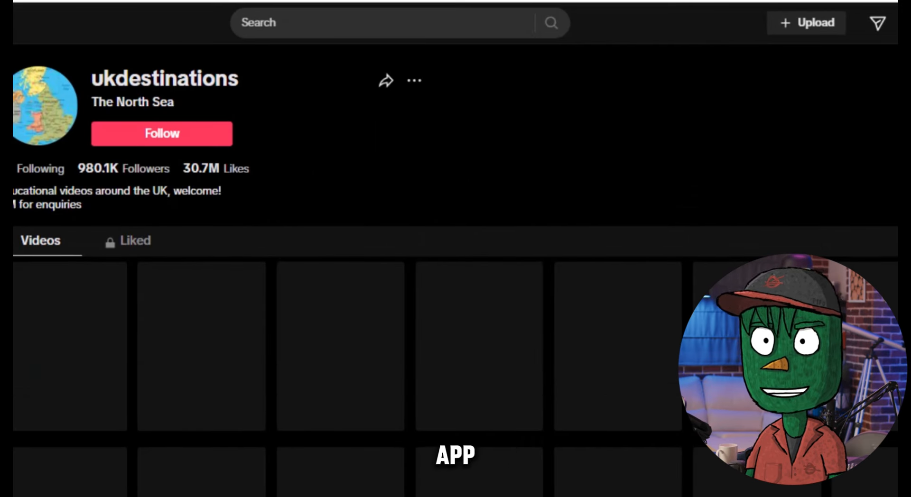
pyautogui.scroll(-3)
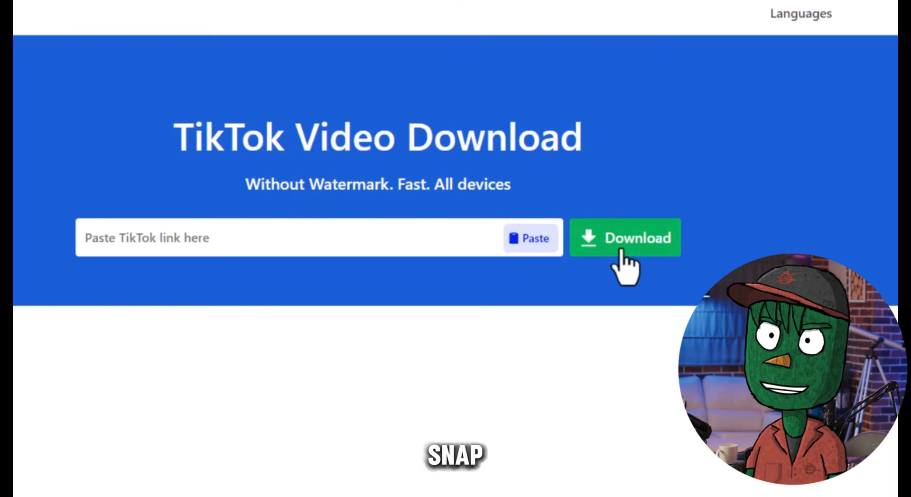
# Paste the ukdestinations TikTok link into SnapTik and start the watermark-free download
pyautogui.click(530, 239)
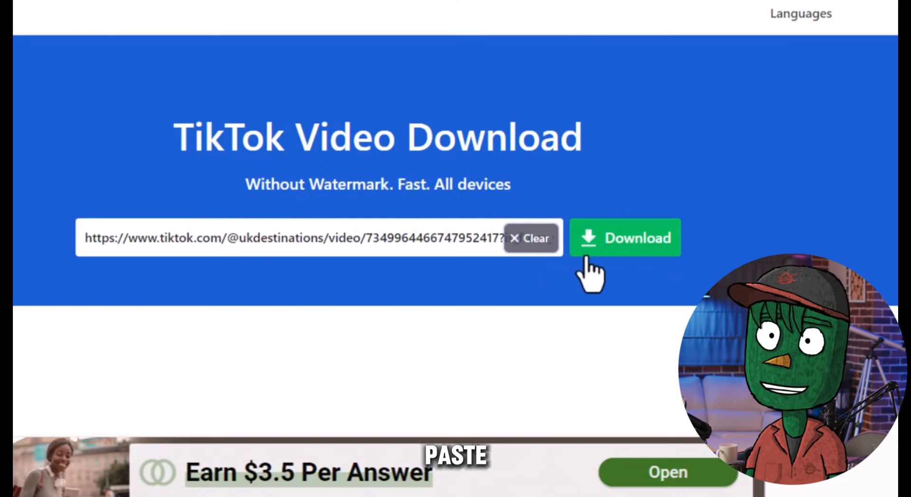
pyautogui.click(625, 237)
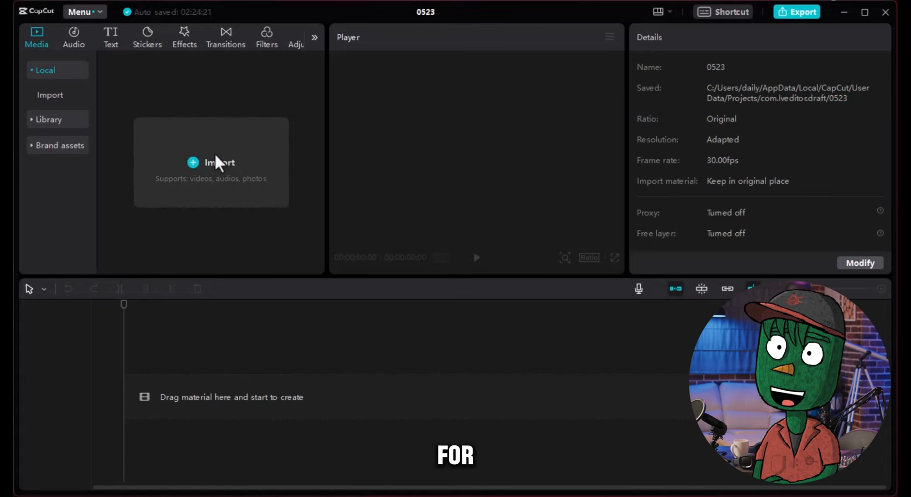
# Import the Narrative mp3 and Snaptik mp4 and place the narration on the timeline
pyautogui.click(210, 162)
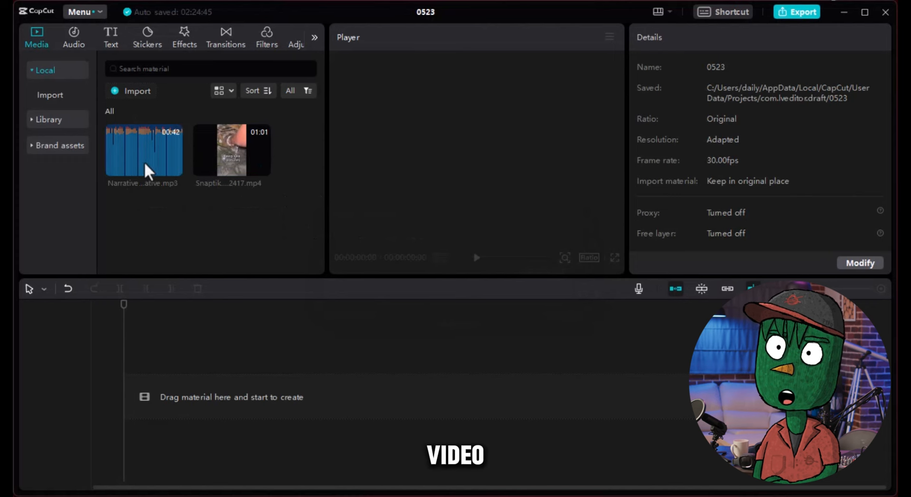
pyautogui.moveTo(143, 150); pyautogui.dragTo(262, 385)
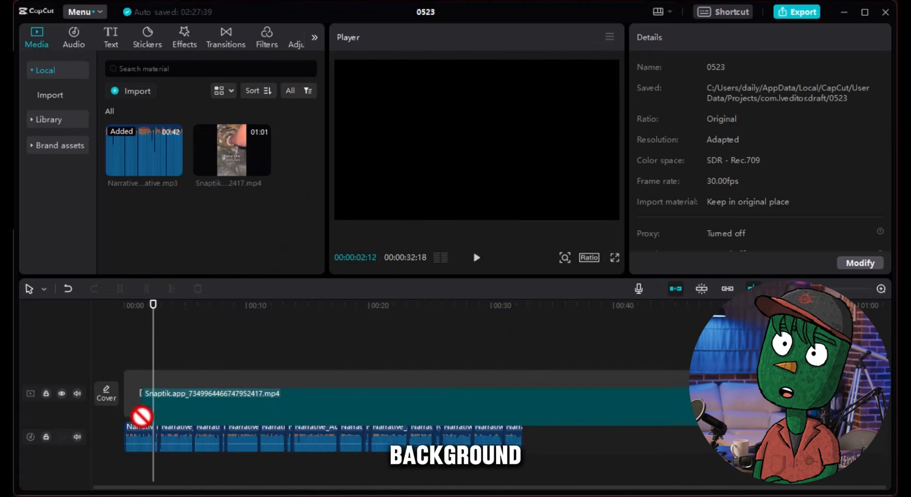
# Trim the Snaptik background clip to about 32 seconds so it ends with the narration
pyautogui.rightClick(169, 393)
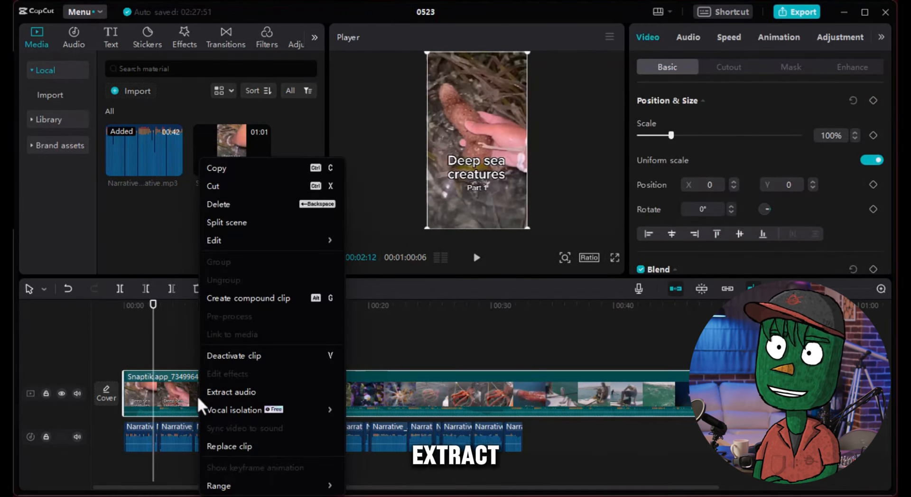
pyautogui.click(231, 392)
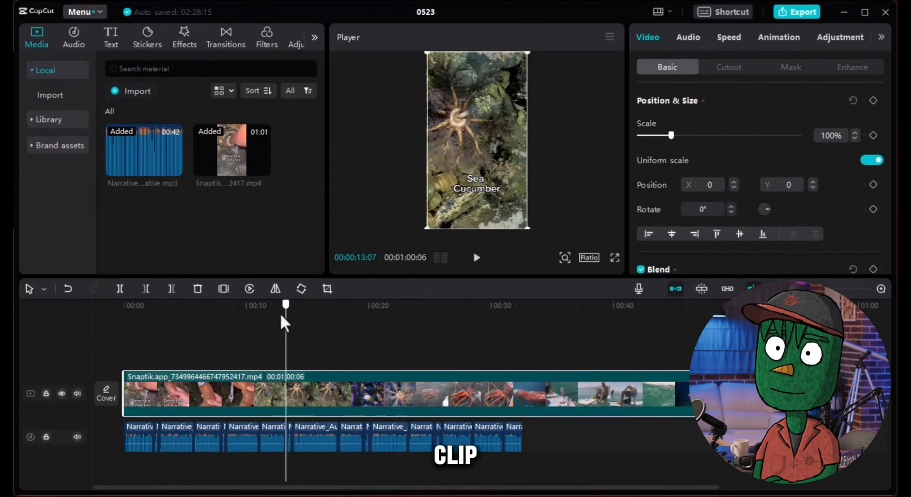
pyautogui.click(413, 305)
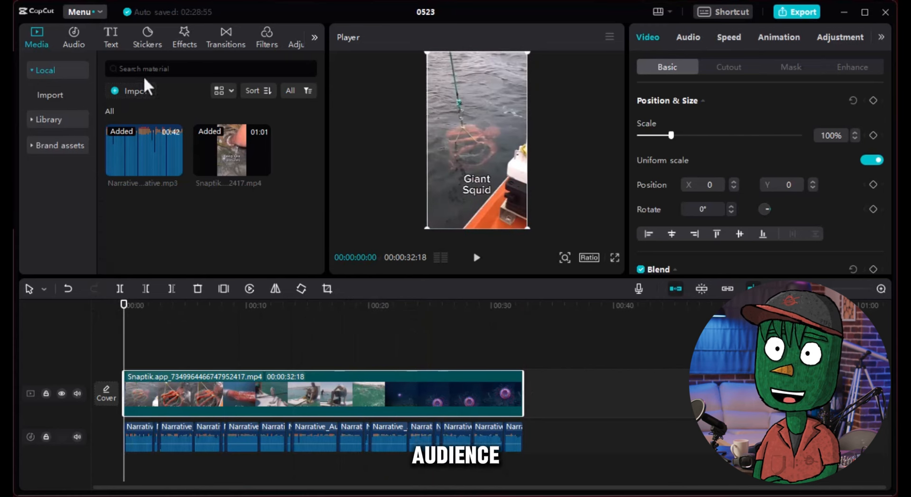
pyautogui.moveTo(111, 38)
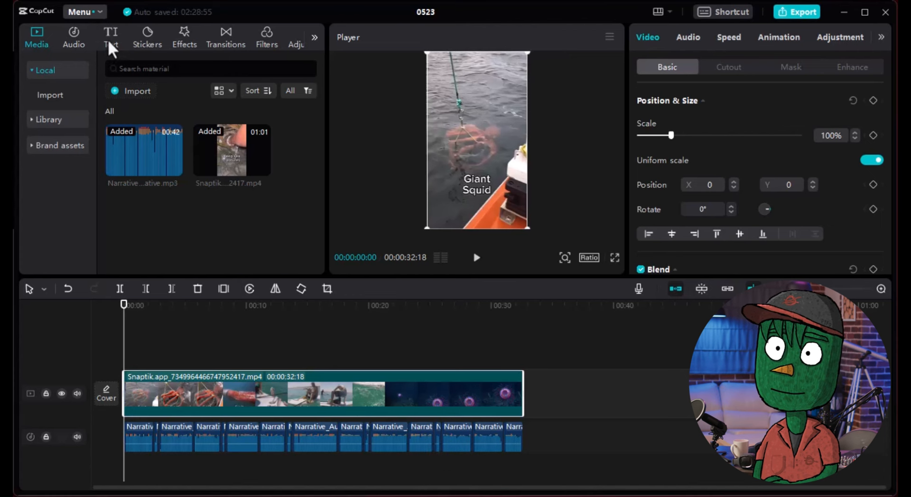
# Create English auto captions from the narration as a caption track over the clip
pyautogui.click(110, 37)
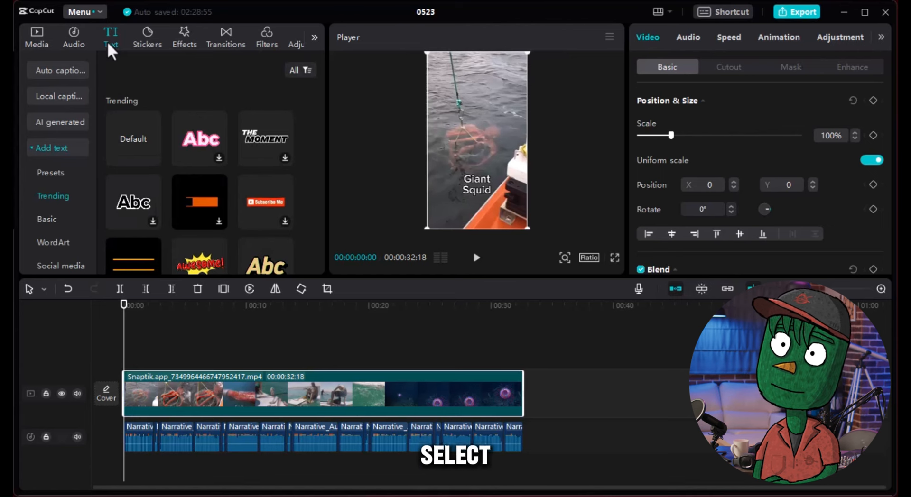
pyautogui.moveTo(58, 81)
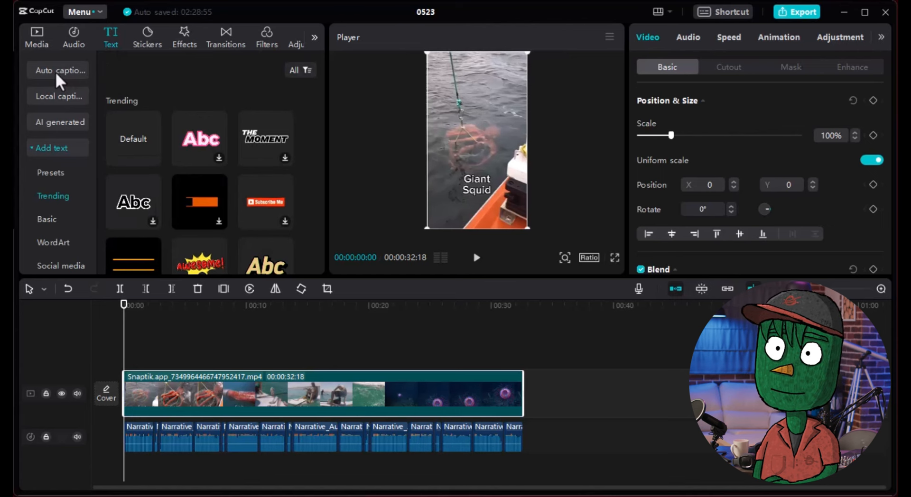
pyautogui.click(59, 70)
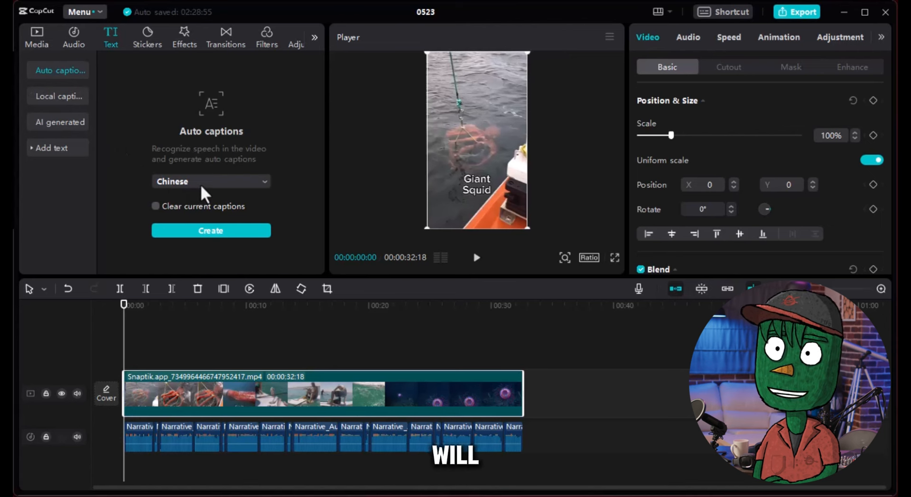
pyautogui.click(211, 181)
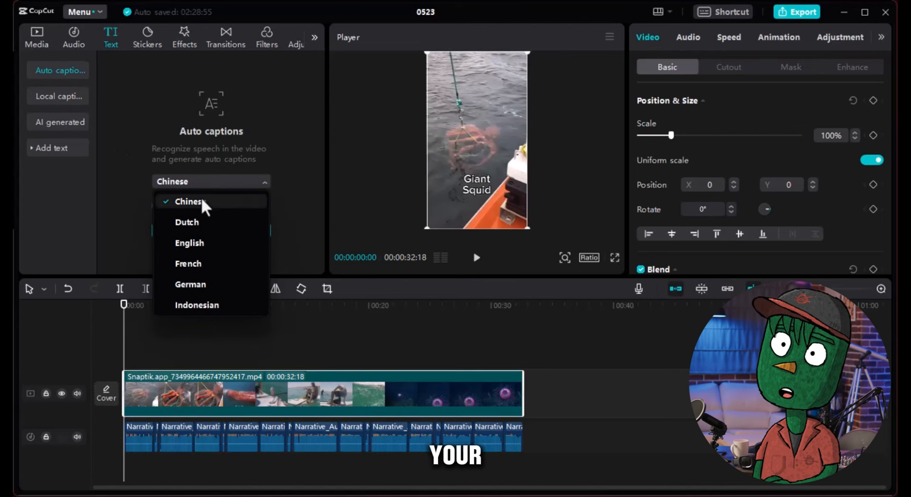
pyautogui.click(189, 243)
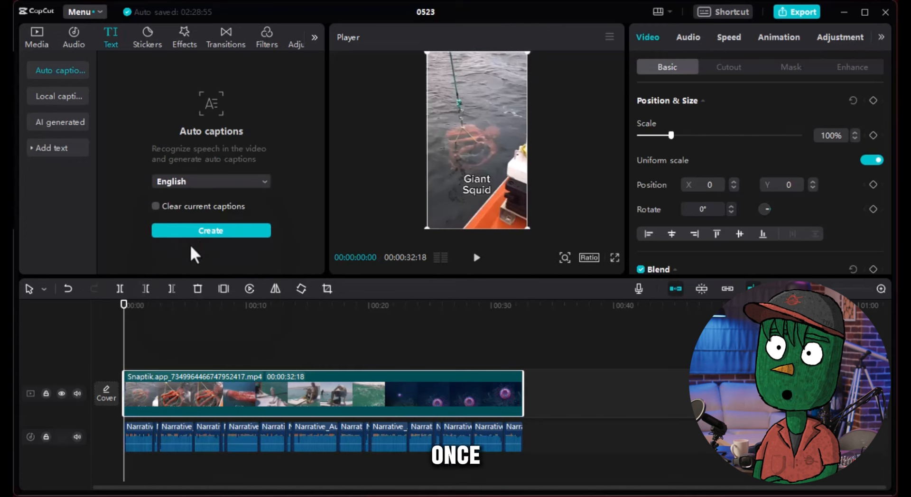
pyautogui.click(211, 231)
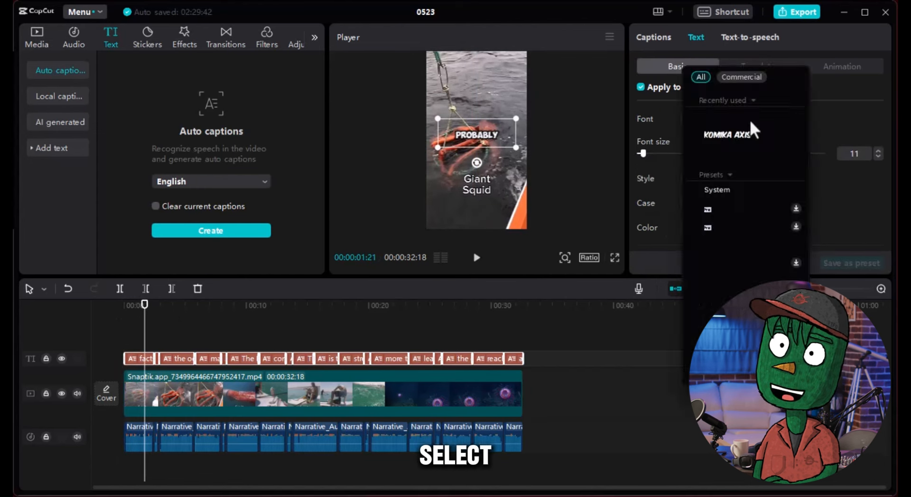
# Style all captions with Komika Axis font, size 12, in yellow
pyautogui.click(732, 132)
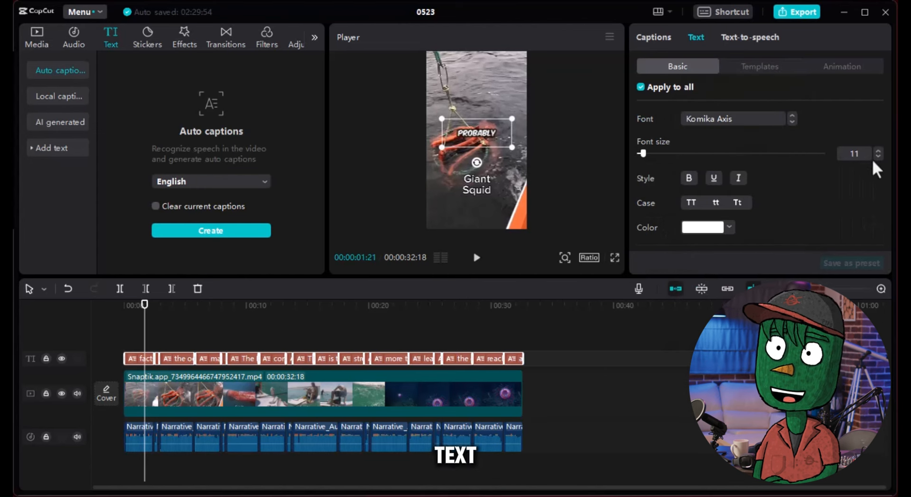
pyautogui.click(878, 150)
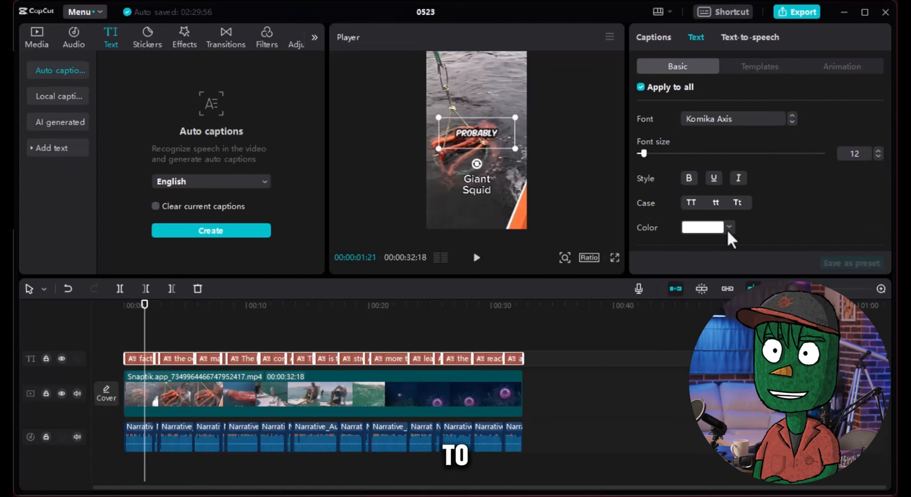
pyautogui.click(727, 227)
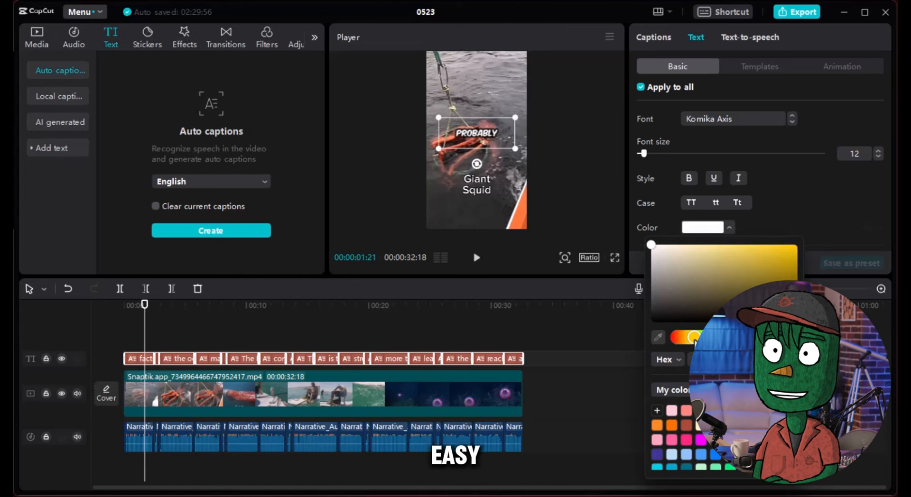
pyautogui.click(791, 247)
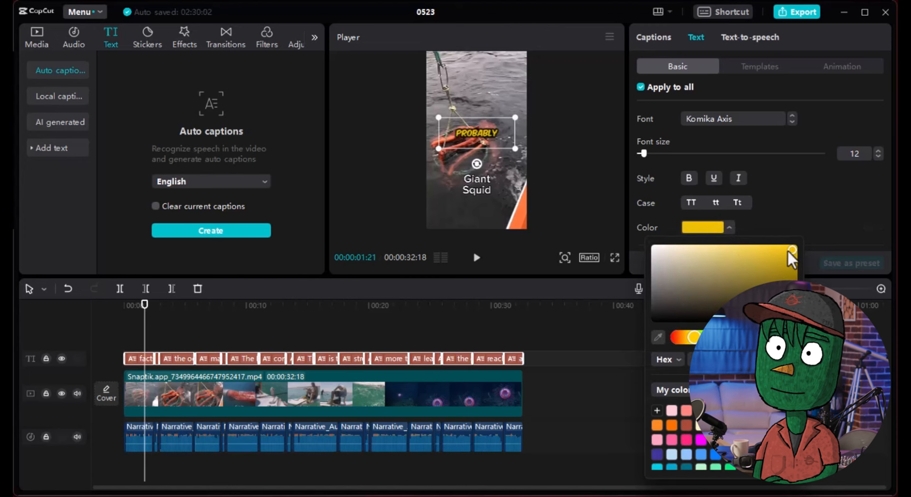
pyautogui.click(37, 37)
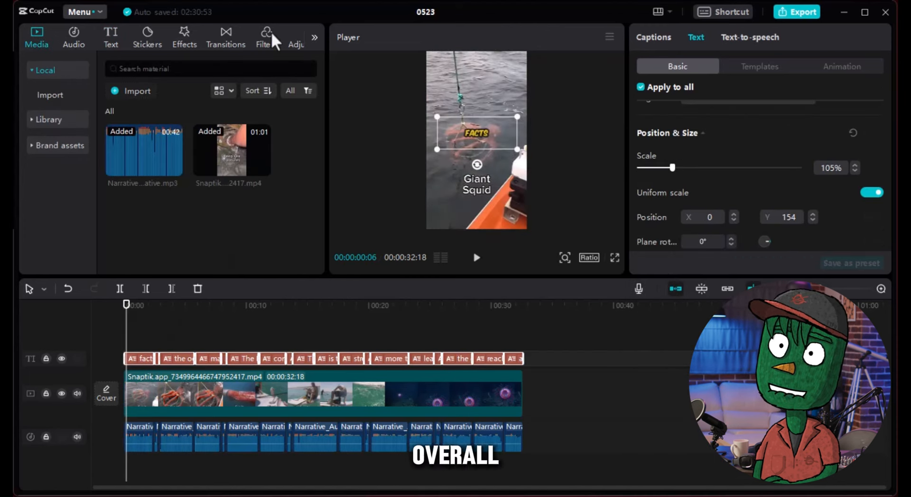
# Apply the Focus filter across the whole video clip
pyautogui.click(266, 36)
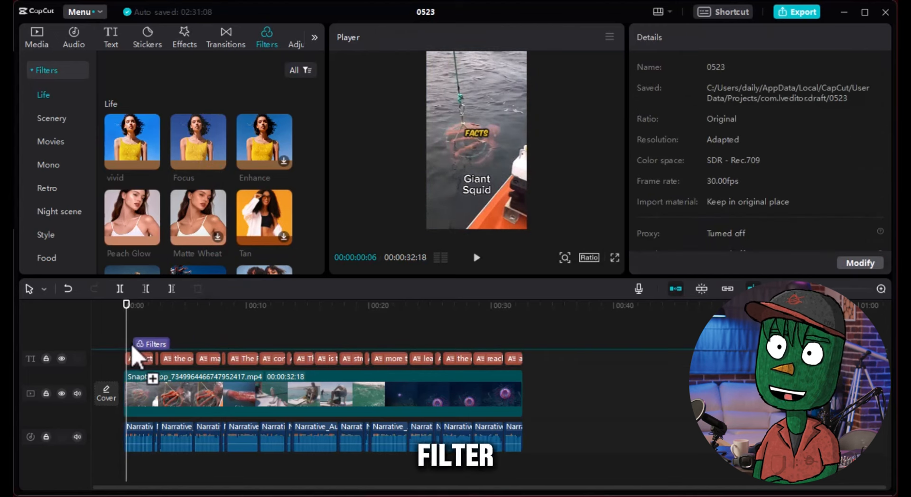
pyautogui.click(197, 141)
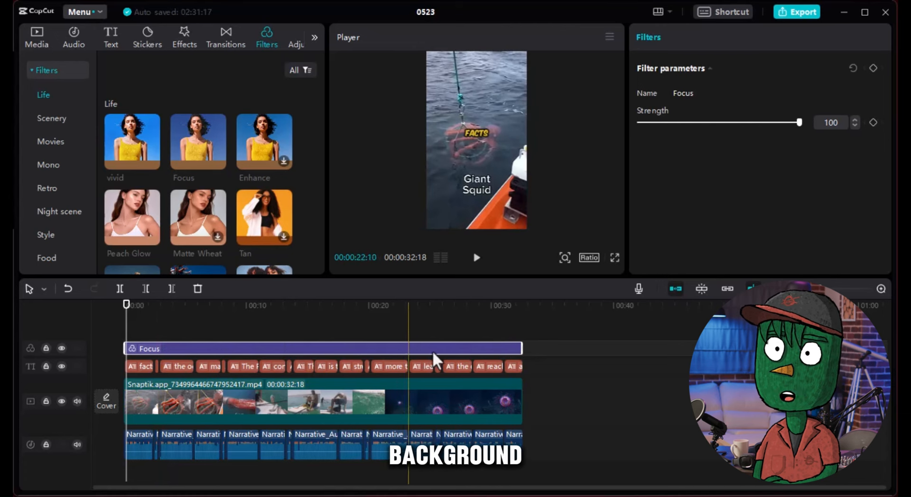
# Search the music library for 'evil sound' background tracks
pyautogui.click(73, 37)
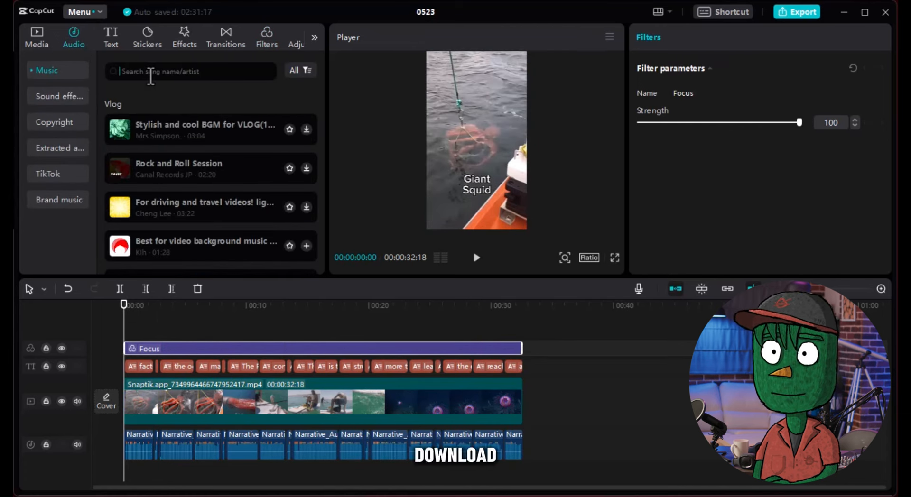
pyautogui.write('evil sound')
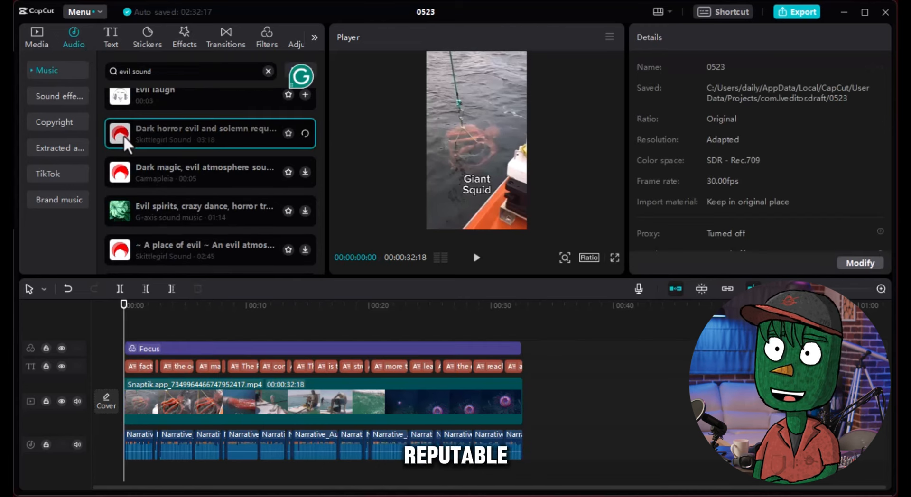